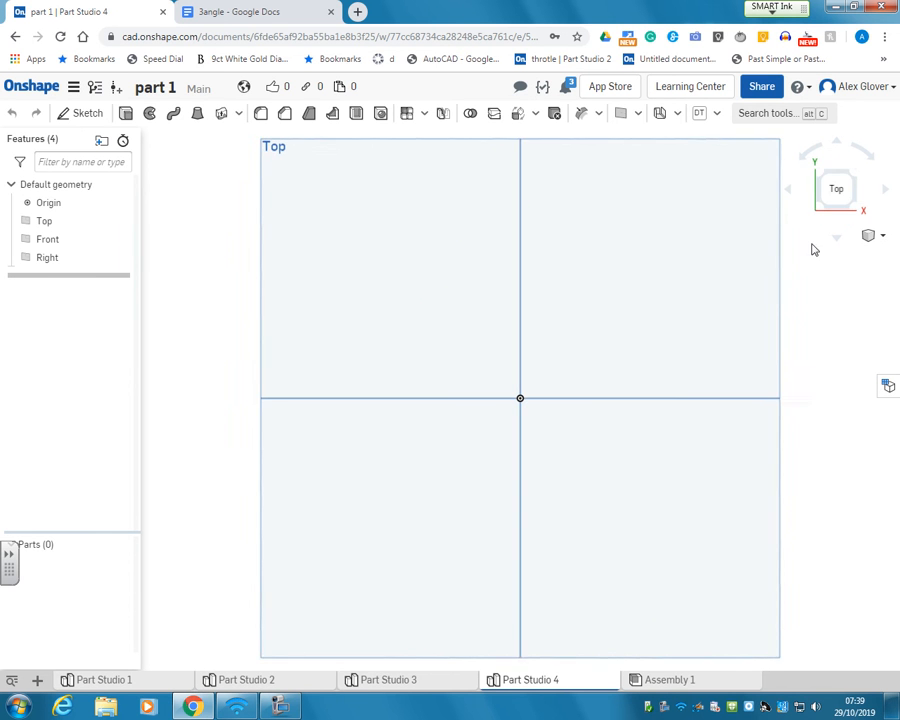
Sketch a Ø150 mm centre-point circle at the origin on the Top plane.
drag(810, 250, 608, 496)
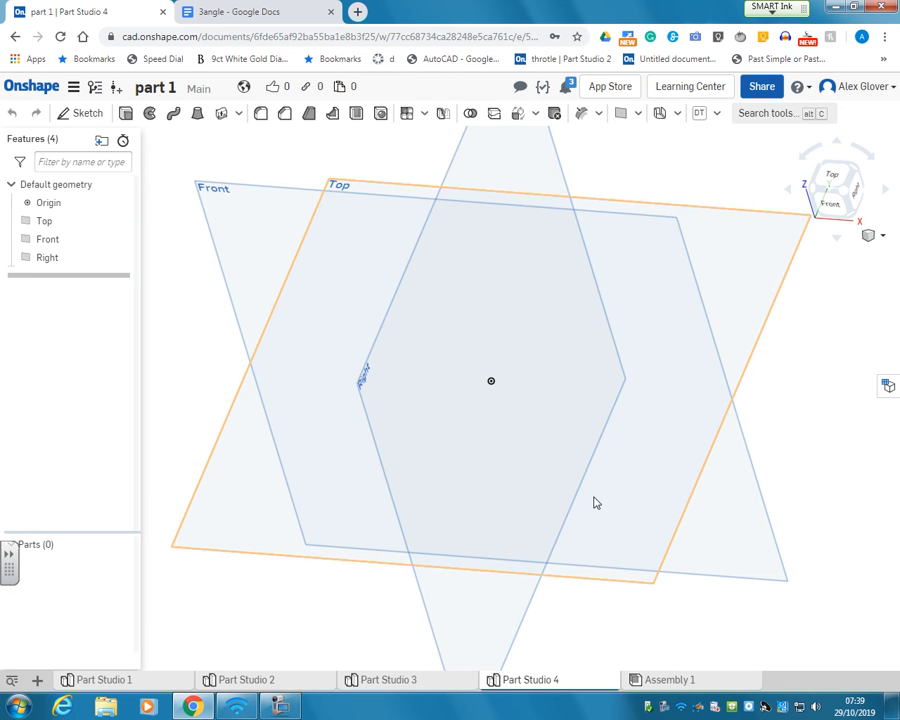
mouse_move(584, 534)
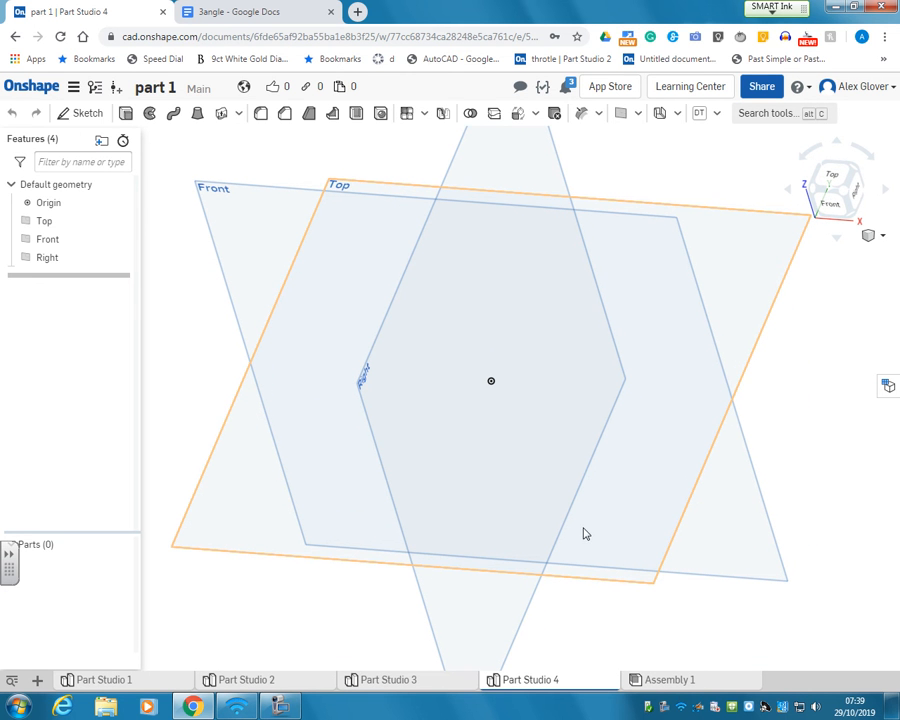
mouse_move(532, 454)
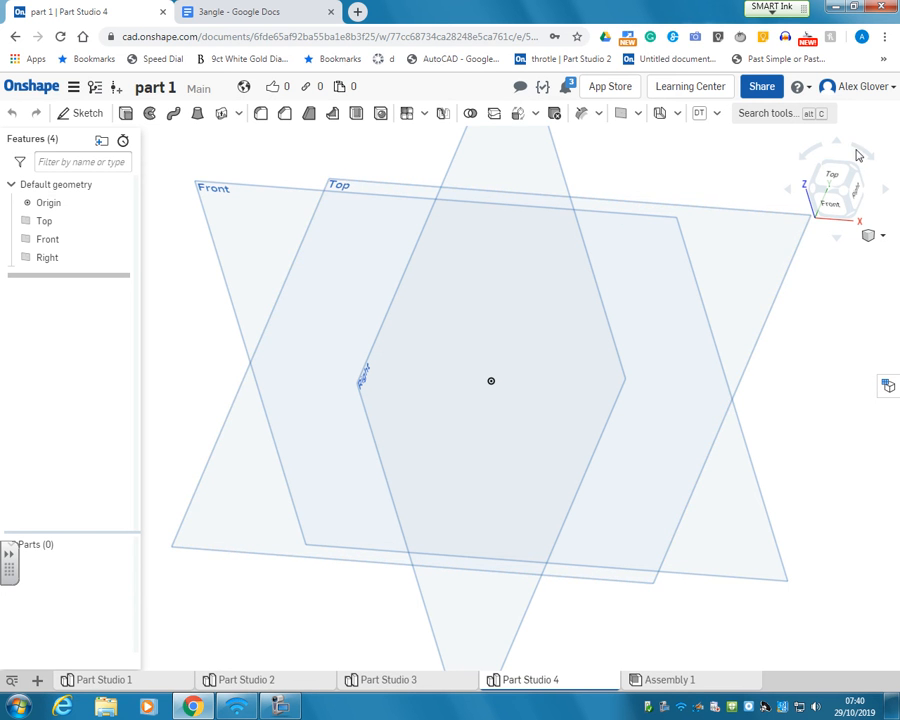
click(88, 112)
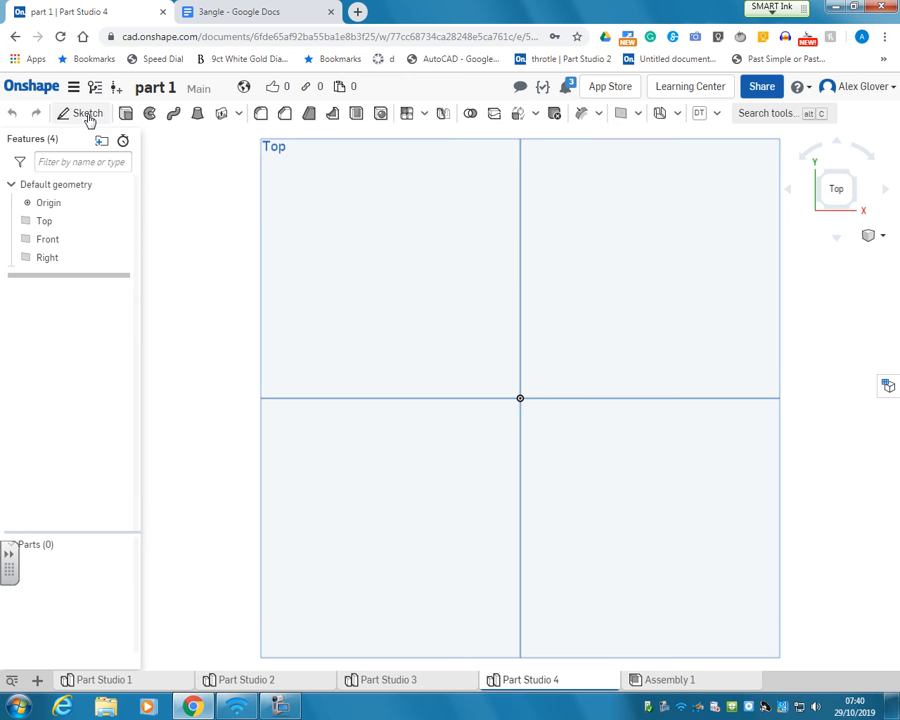
click(80, 112)
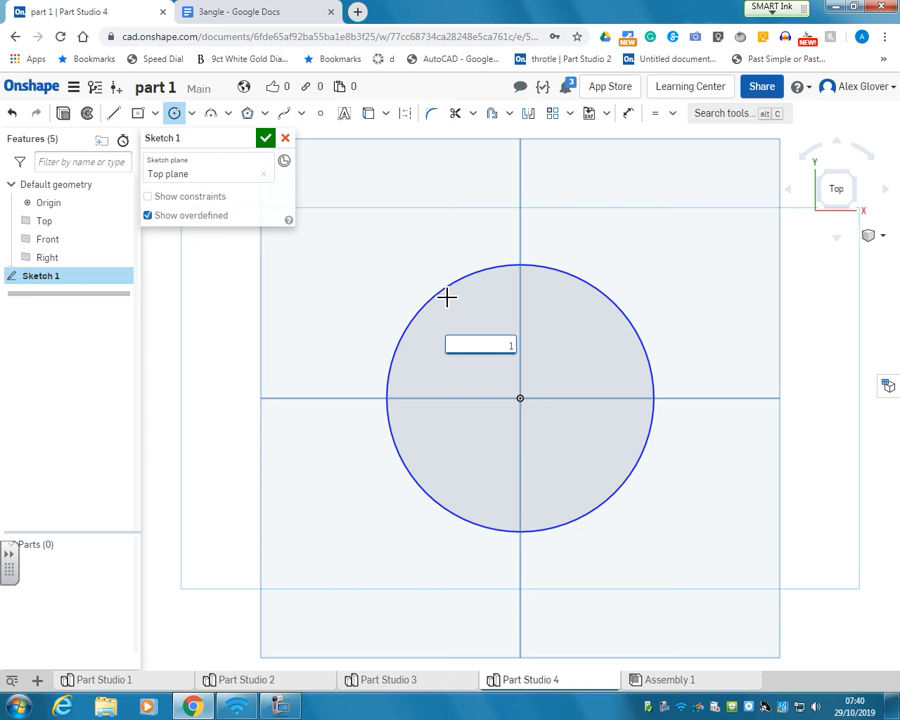
text(150)
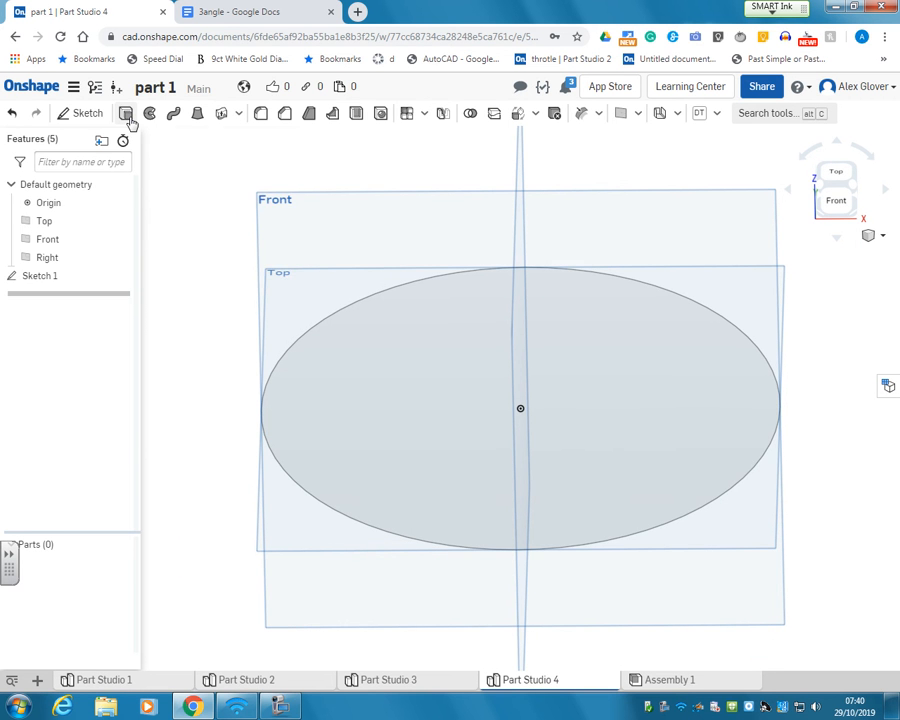
Extrude the circle 140 mm Symmetric into a solid cylinder, then view it from the front.
click(126, 112)
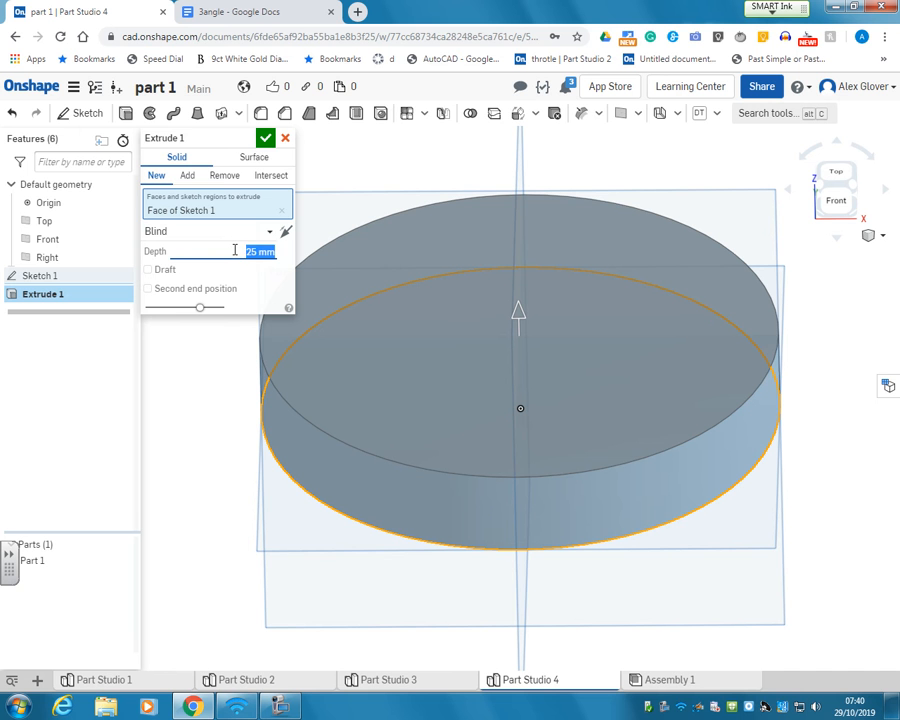
text(140)
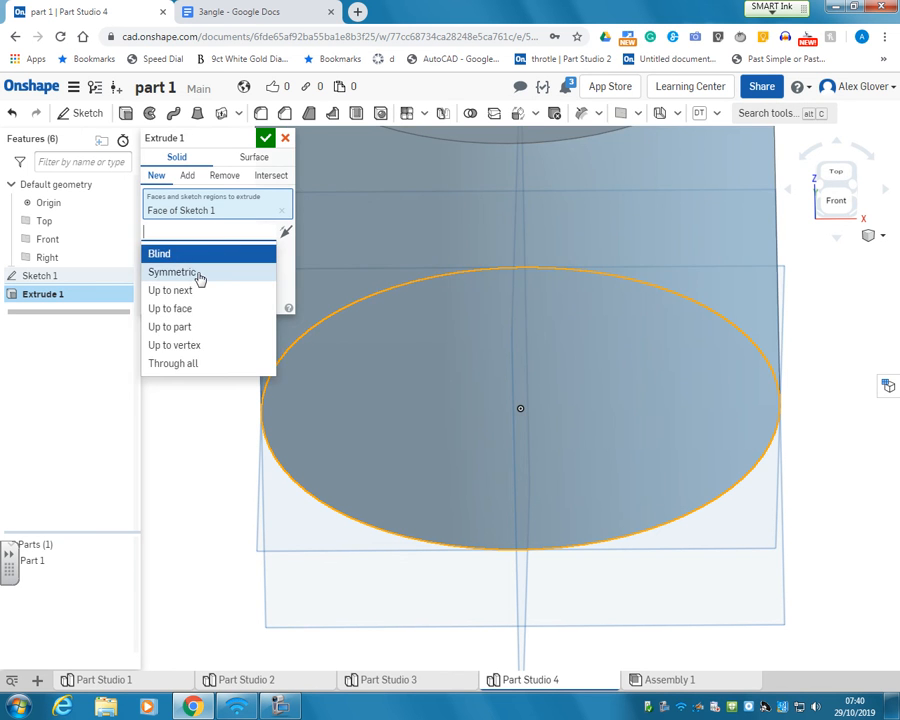
click(174, 272)
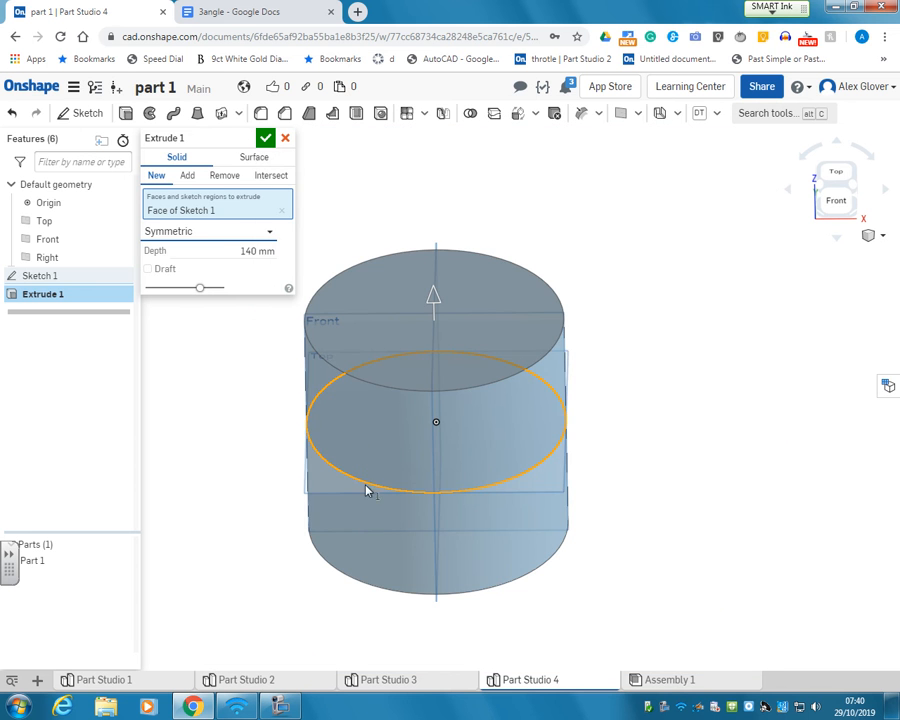
click(266, 136)
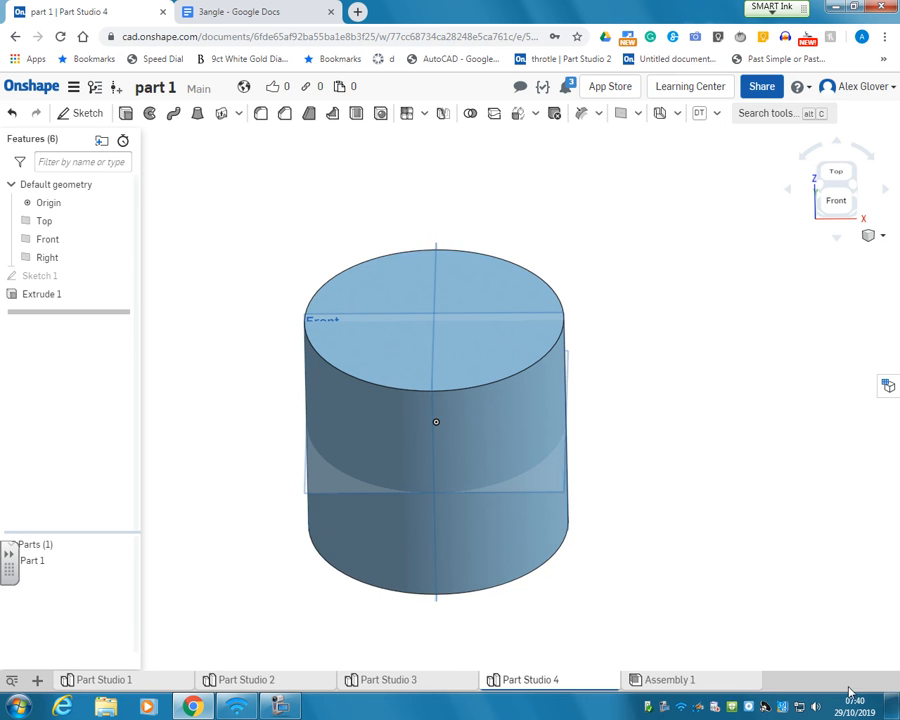
click(502, 536)
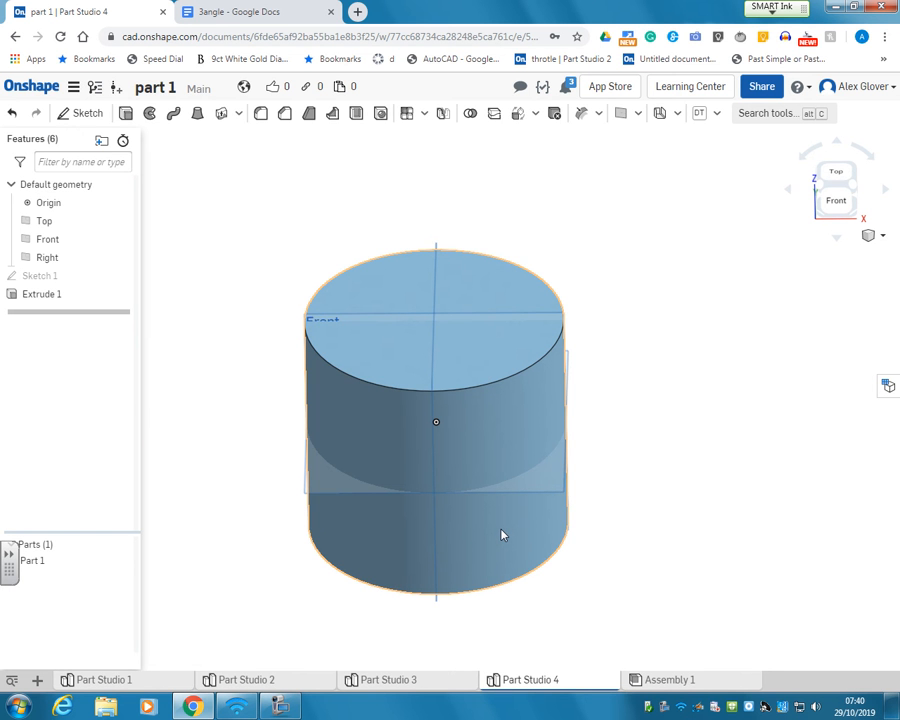
mouse_move(510, 532)
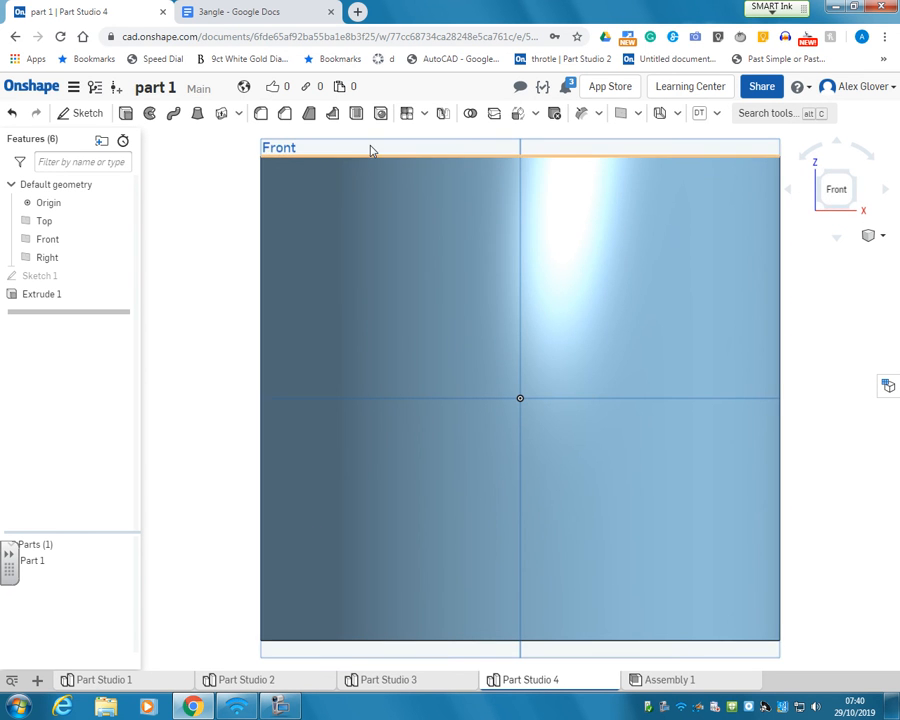
Start Sketch 2 on the Front plane for the bracket profile.
click(48, 240)
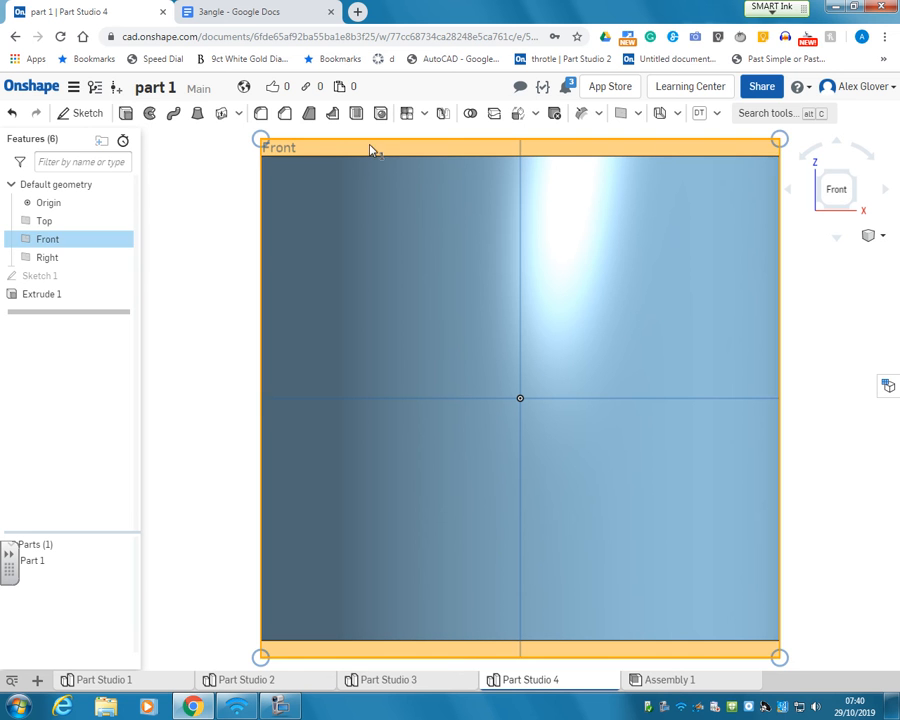
click(84, 112)
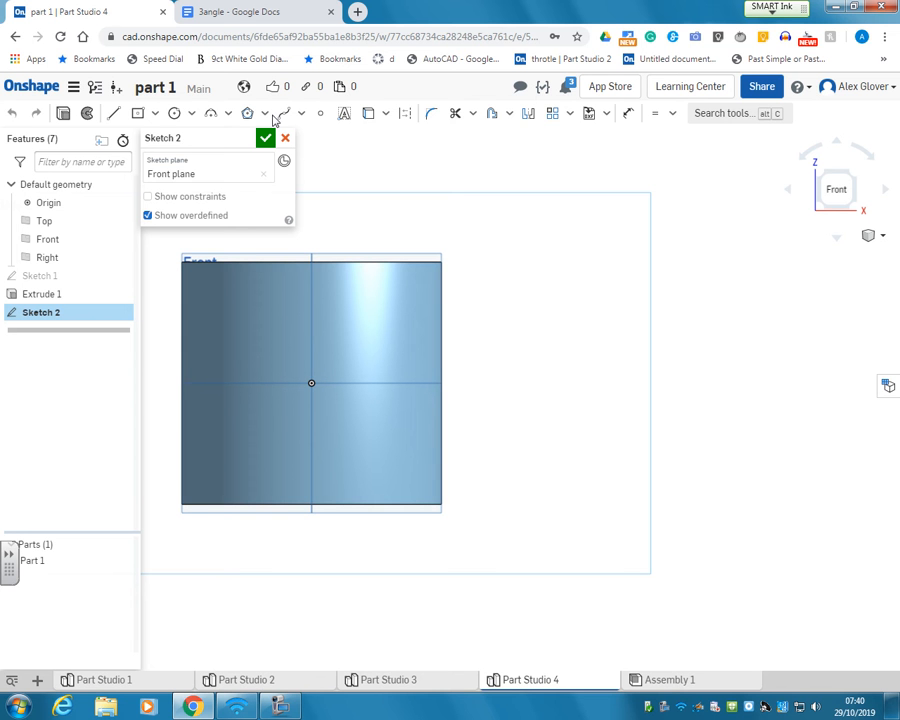
mouse_move(112, 112)
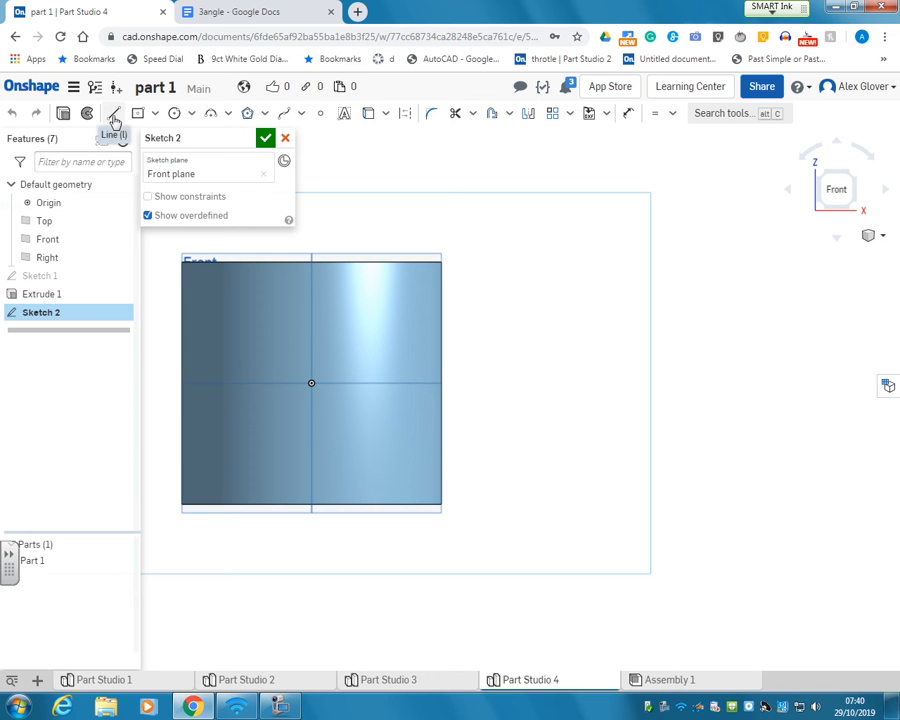
mouse_move(114, 112)
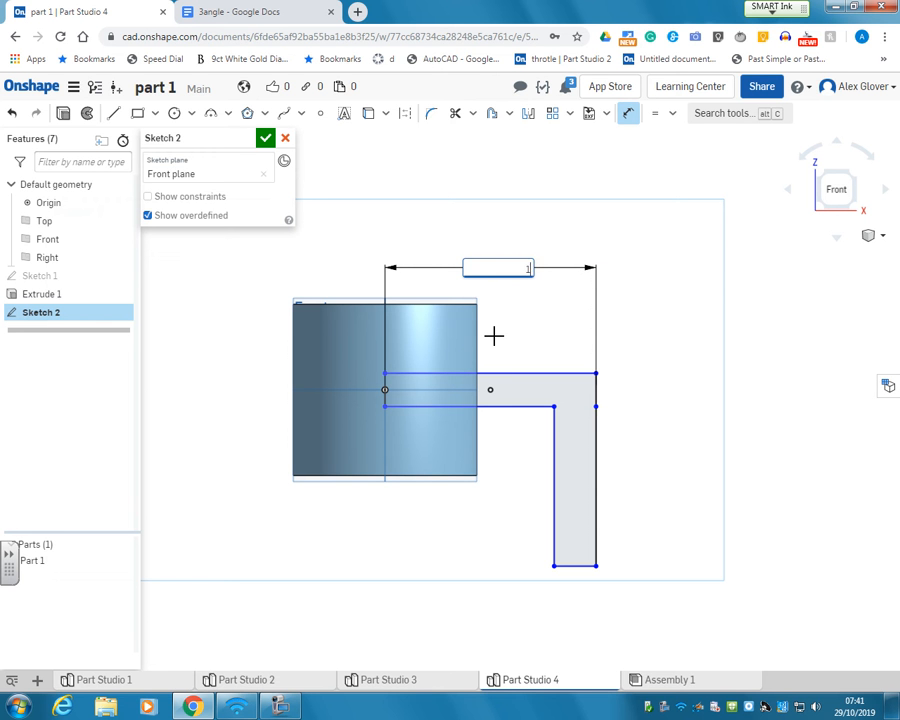
Dimension the L-profile 195 mm long, 40 mm arm width and 150 mm tall.
text(195)
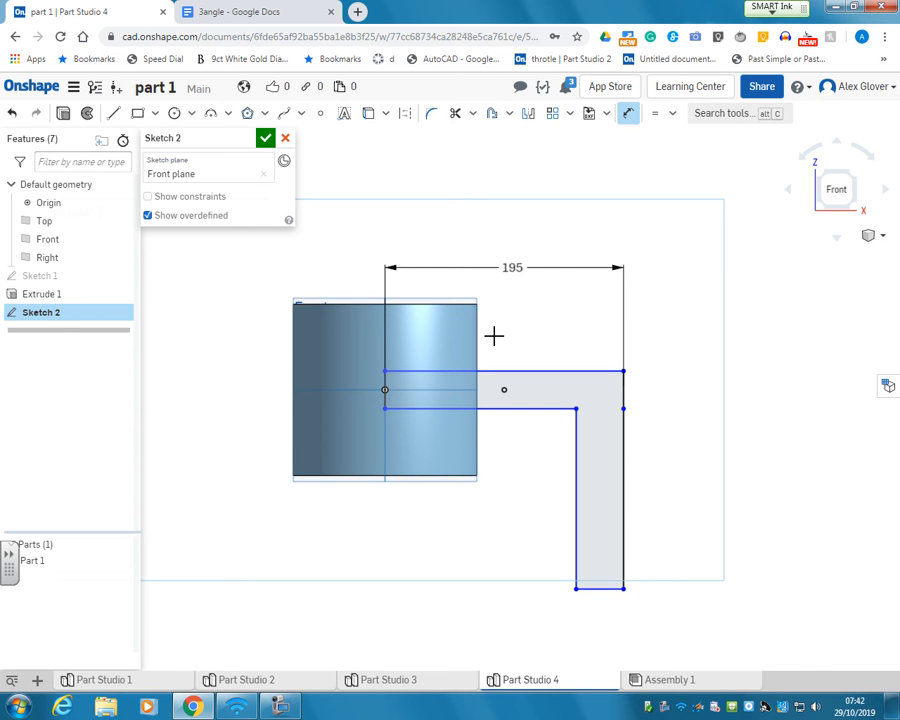
mouse_move(536, 528)
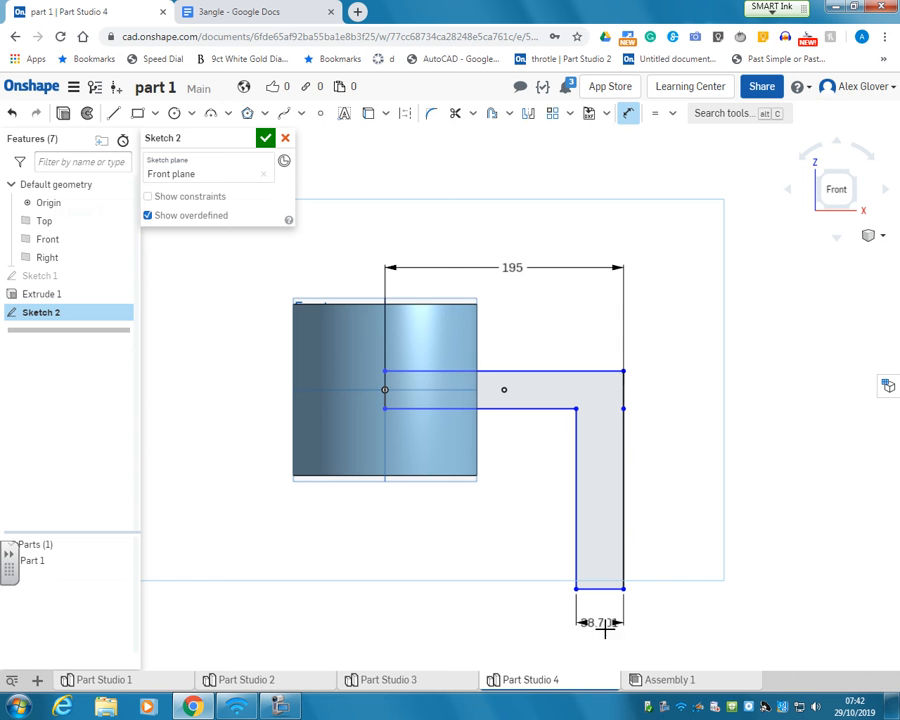
text(40)
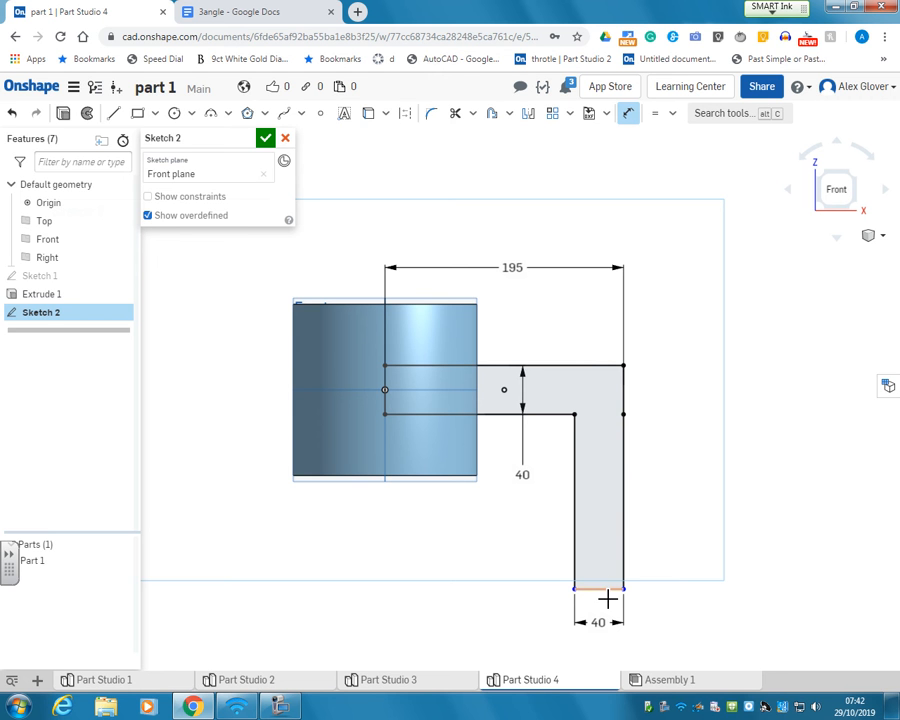
mouse_move(612, 532)
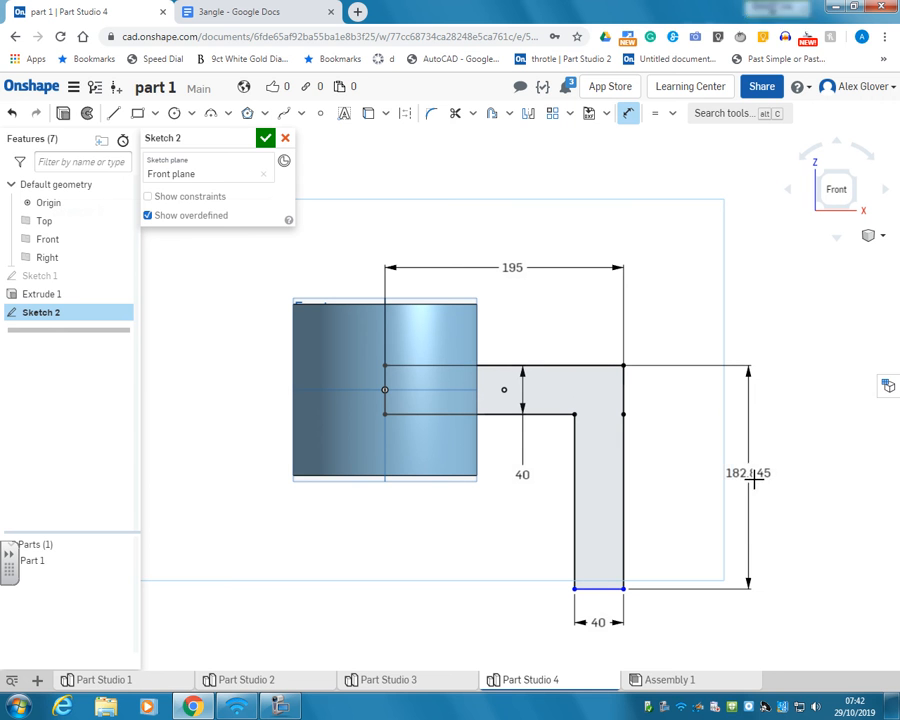
double_click(750, 472)
text(150)
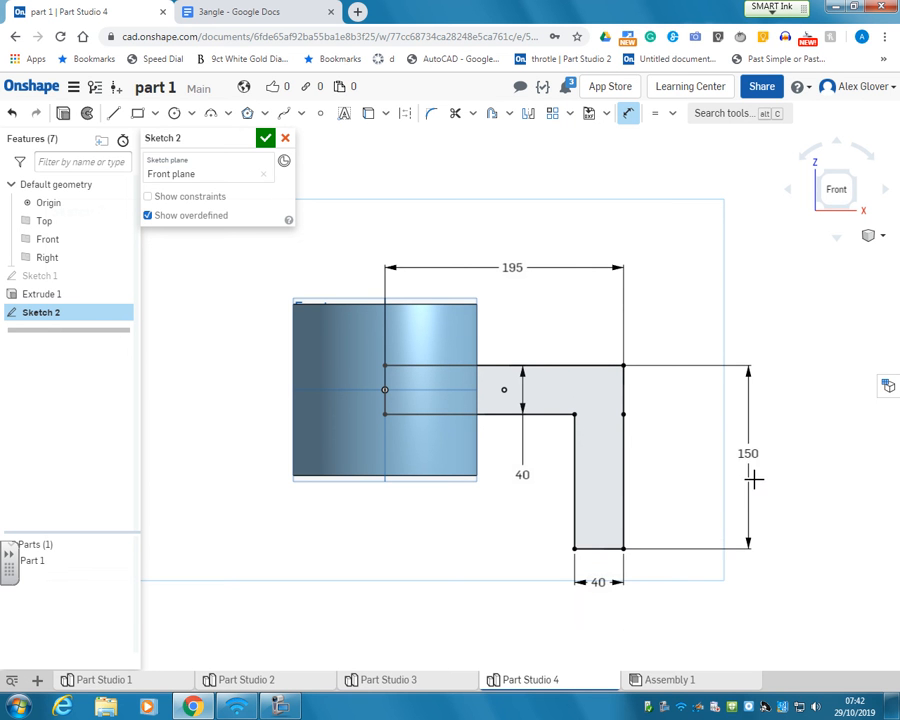
mouse_move(402, 136)
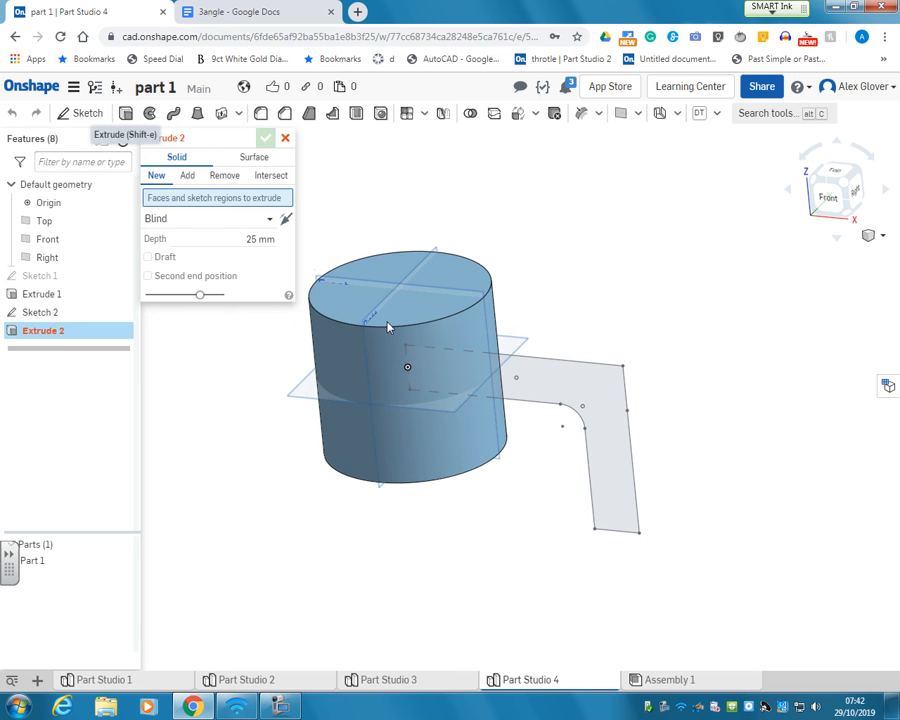
Extrude the L-shaped region 150 mm Symmetric with Add, merging it into Part 1.
click(584, 384)
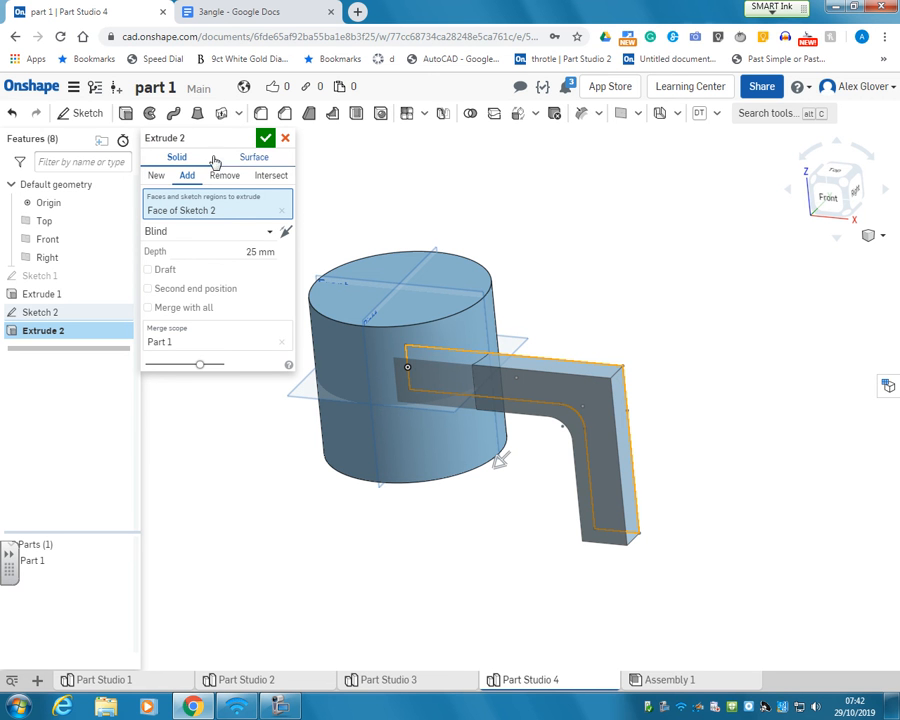
mouse_move(364, 370)
text(150)
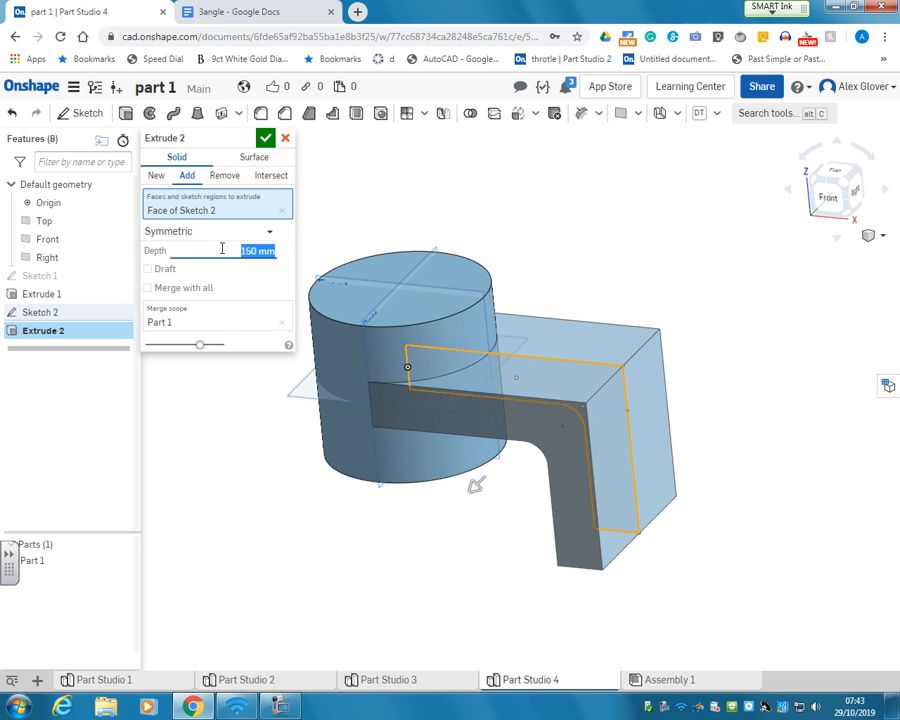
click(266, 136)
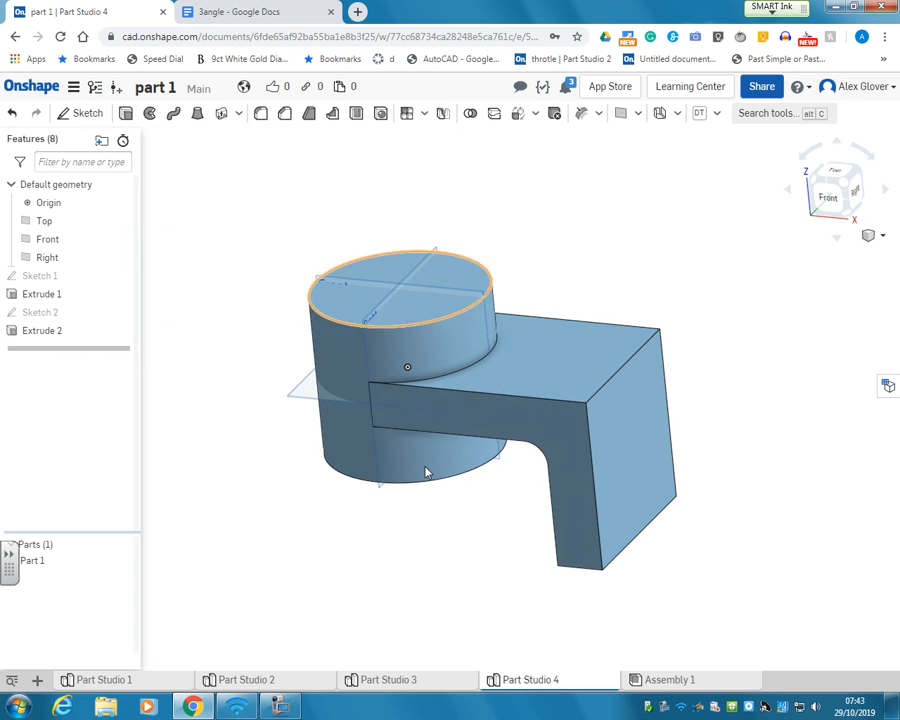
drag(424, 470, 430, 256)
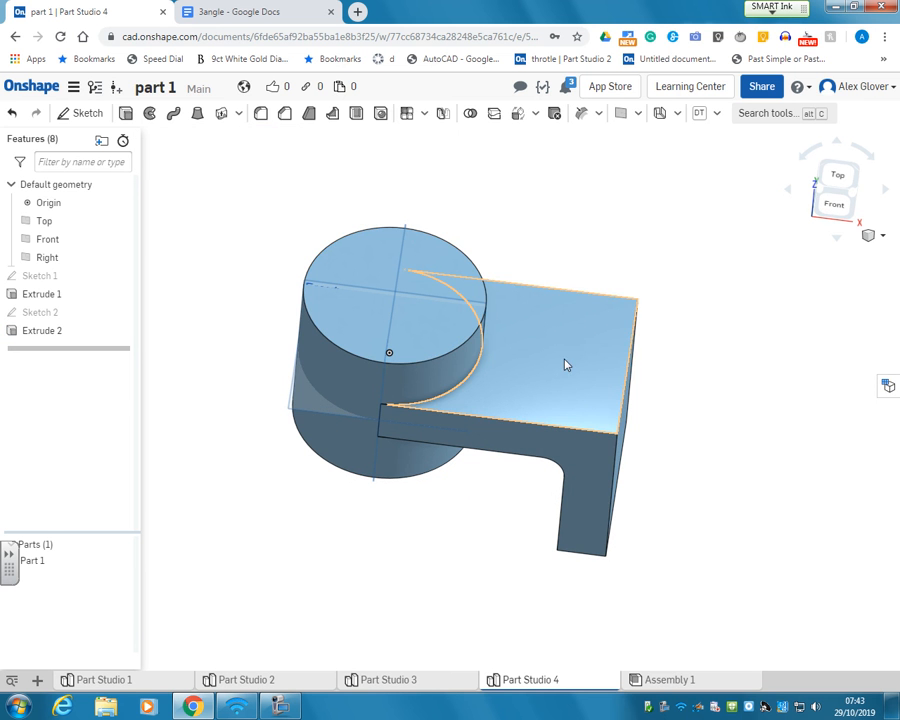
mouse_move(584, 350)
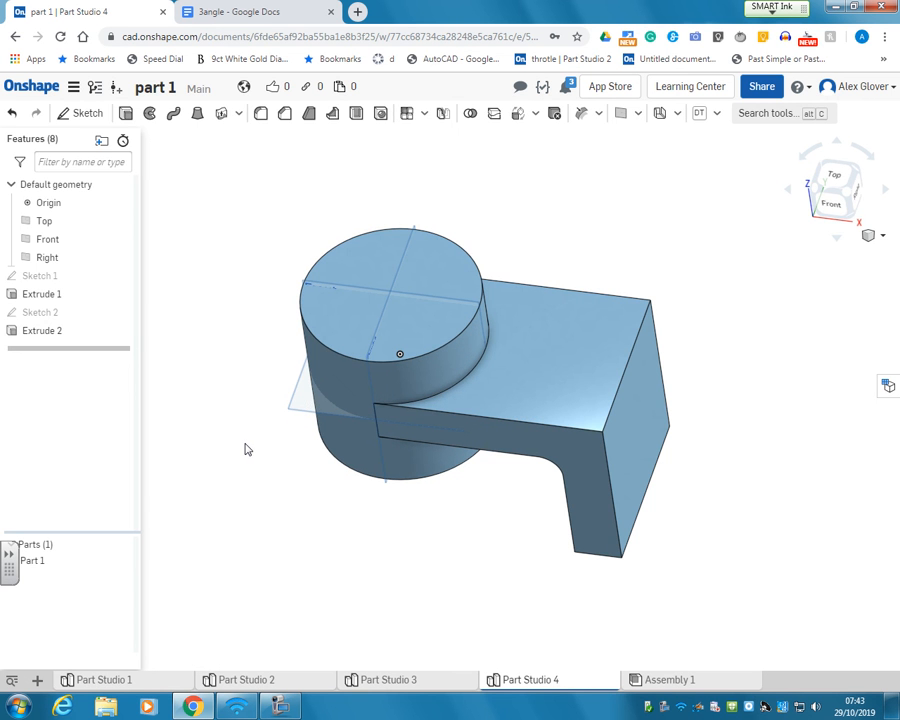
Sketch a Ø100 circle at the cylinder centre and a smaller circle 110 mm away, then finish Sketch 3.
click(88, 112)
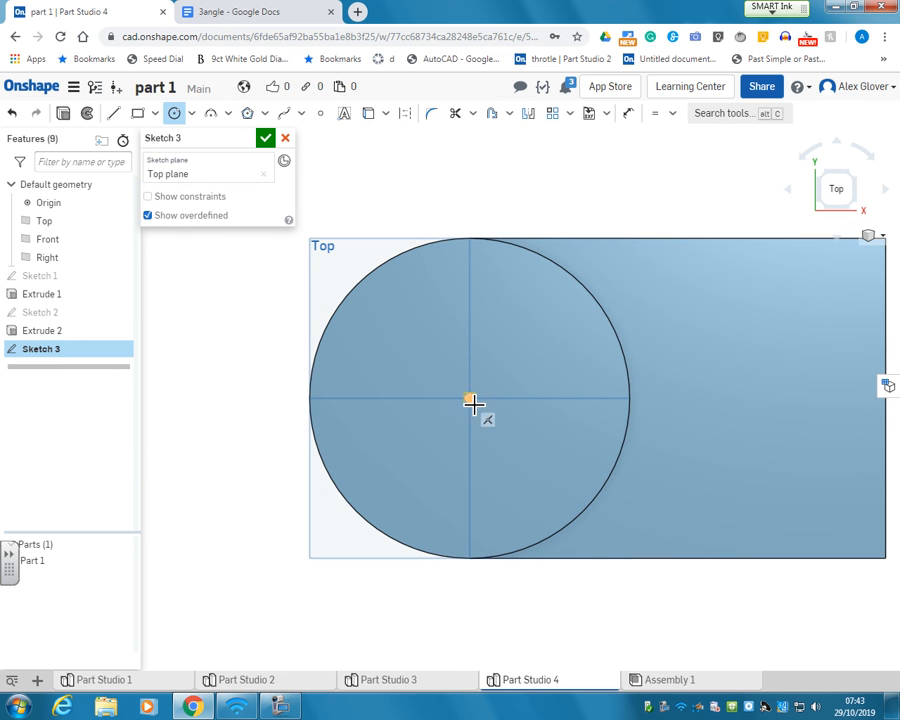
drag(470, 398, 512, 316)
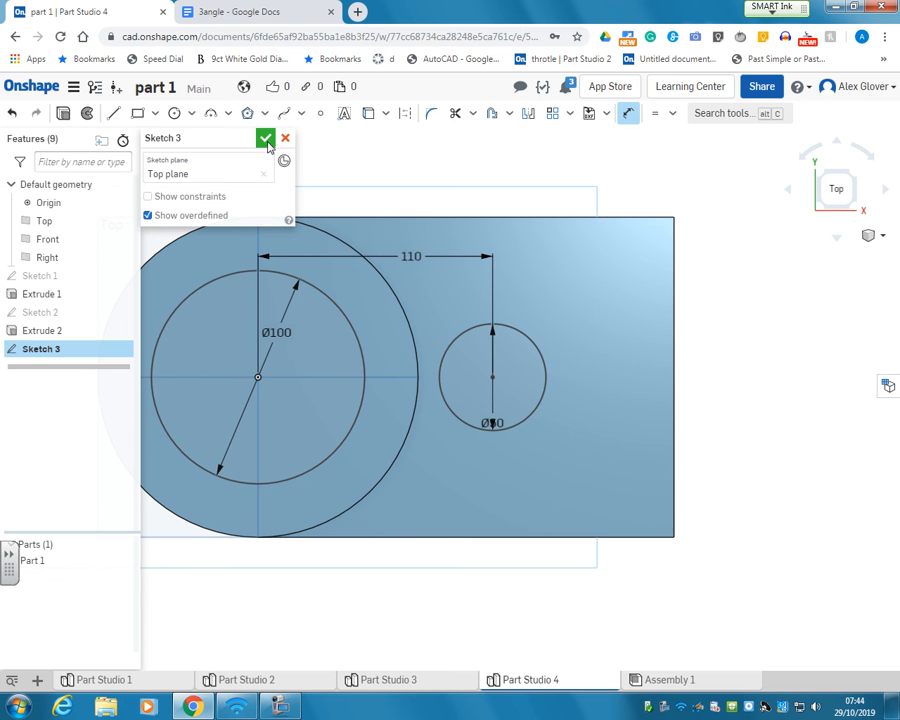
click(266, 138)
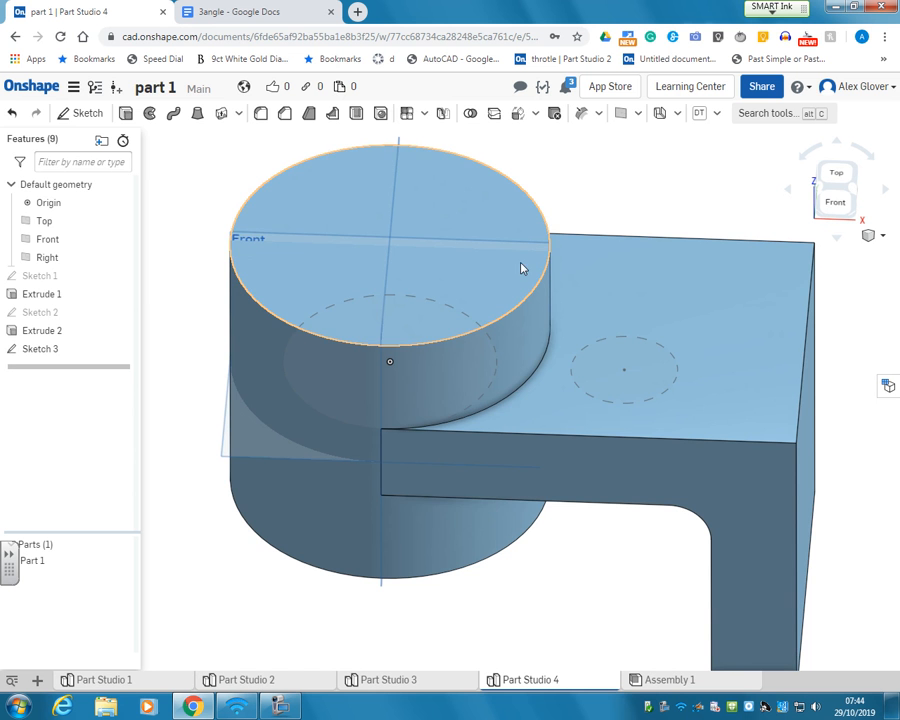
Extrude-Remove both Sketch 3 circles Symmetric through the whole part to cut the two holes.
click(124, 114)
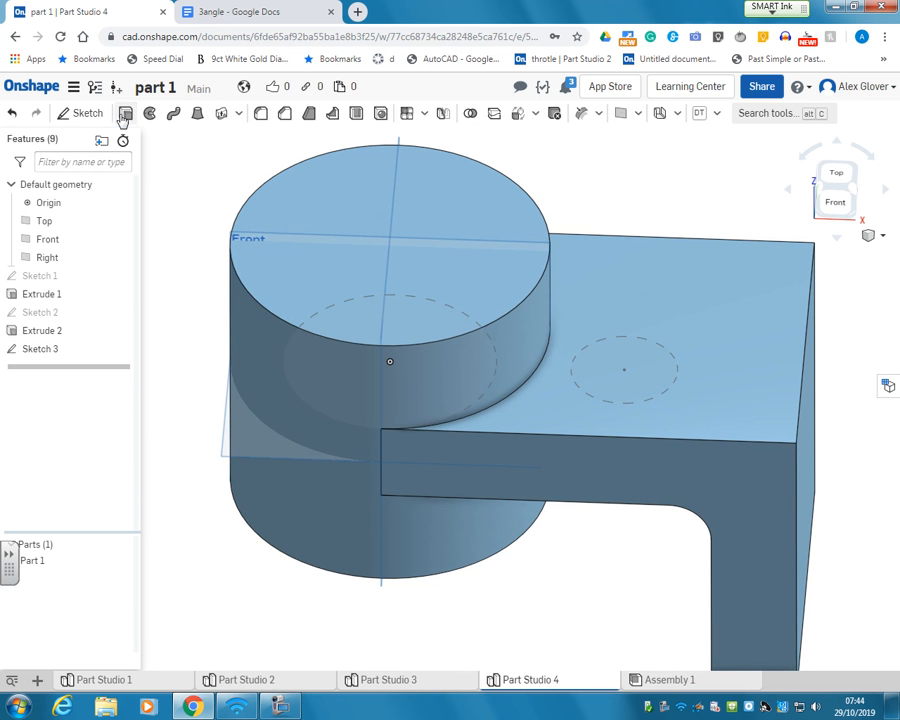
click(126, 112)
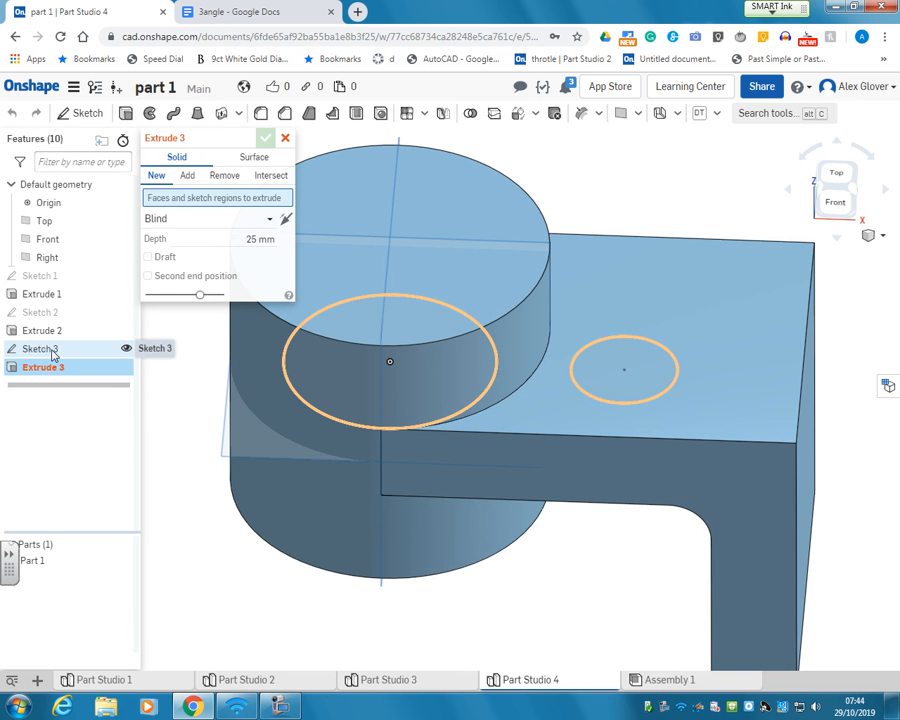
click(224, 176)
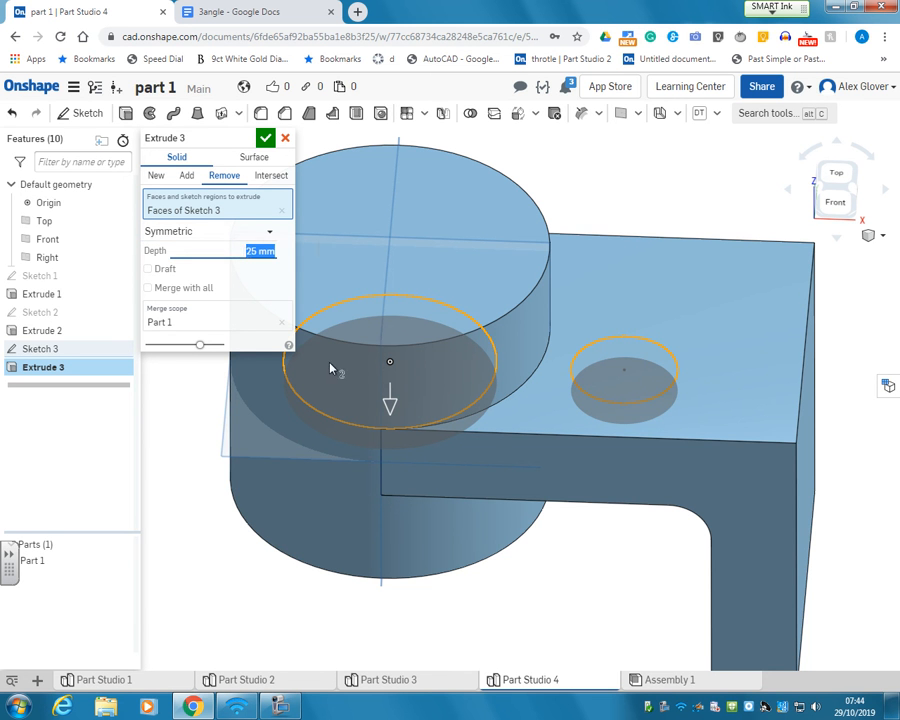
drag(390, 400, 390, 610)
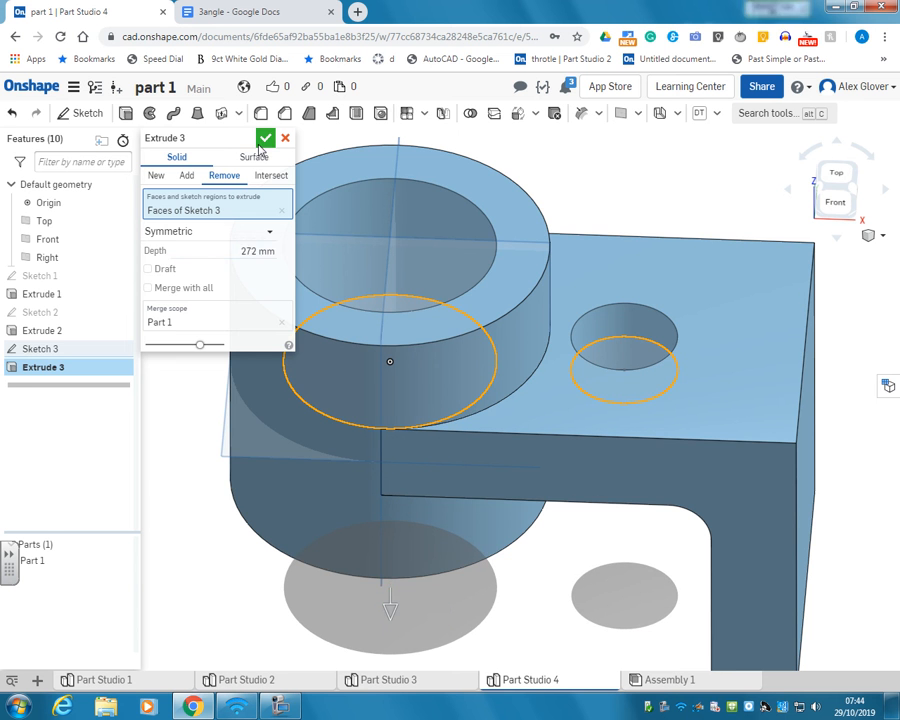
click(264, 136)
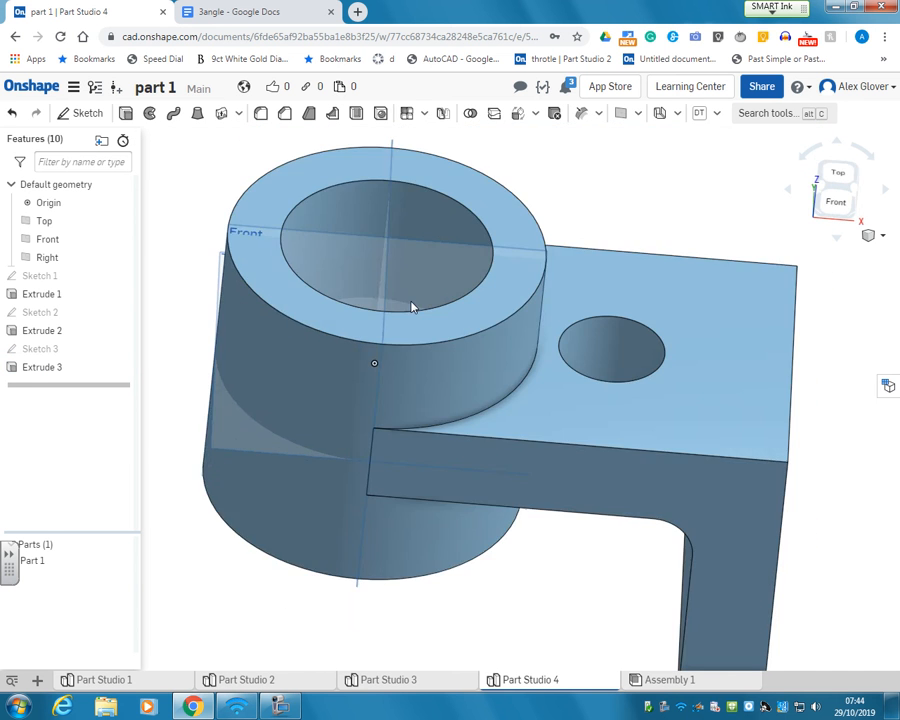